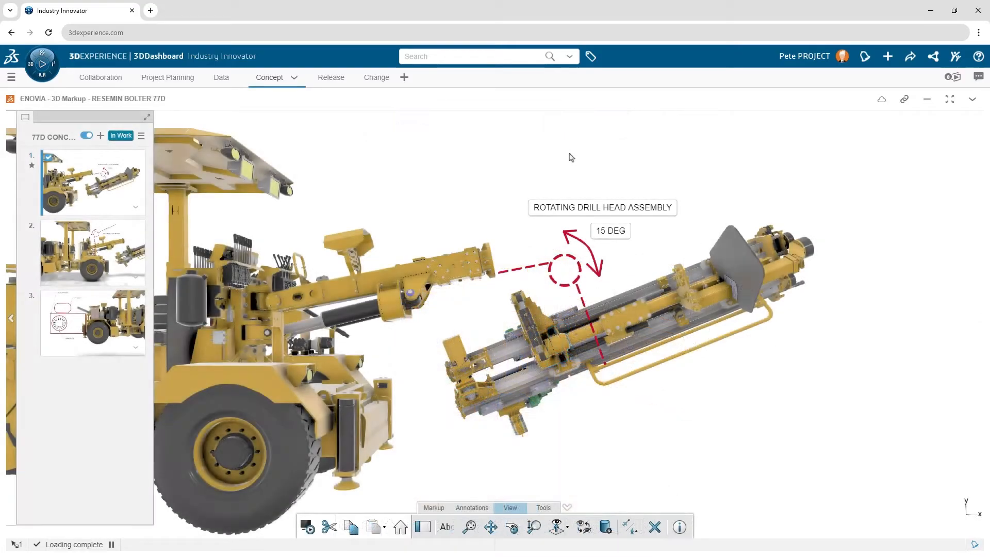
- Show the Concept view with the RESEMIN BOLTER 77D structure and 77 Series Platform expanded beside the 3D model
{"action": "left_click", "coordinate": [93, 252]}
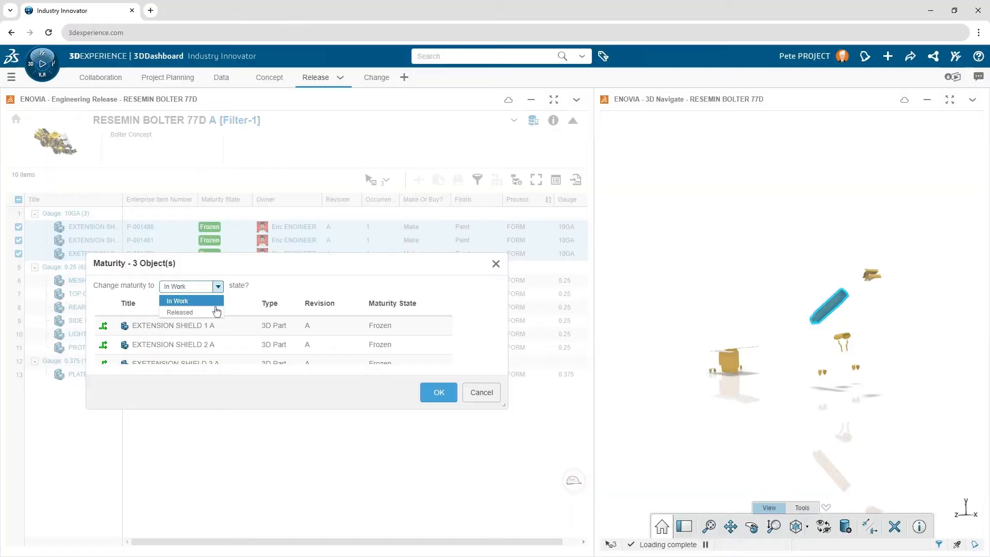
{"action": "left_click", "coordinate": [179, 311]}
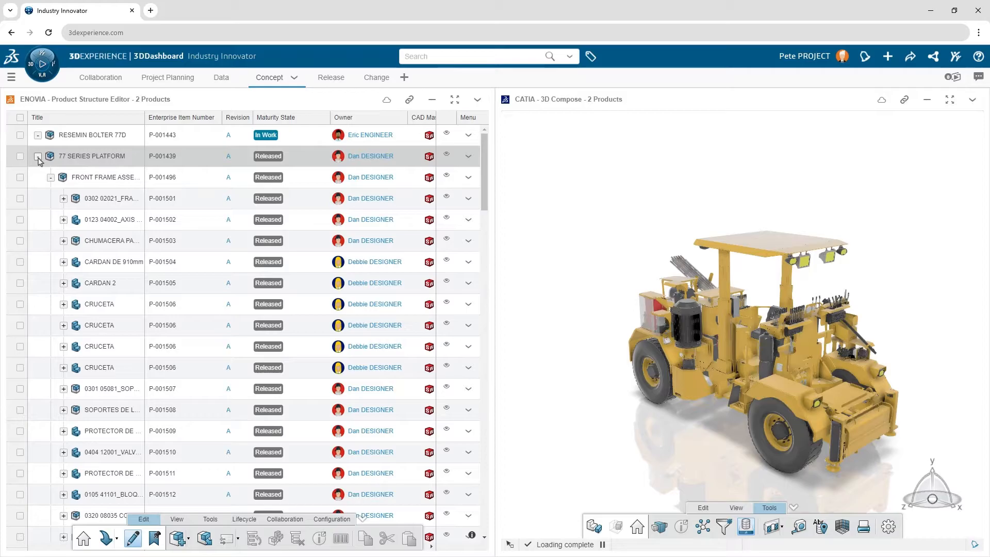
- Collapse the 77 SERIES PLATFORM and insert BOOM ASSEMBLY and DRILL ASSEMBLY from search
{"action": "left_click", "coordinate": [38, 155]}
{"action": "type", "text": "BOOM ASSEMBLY"}
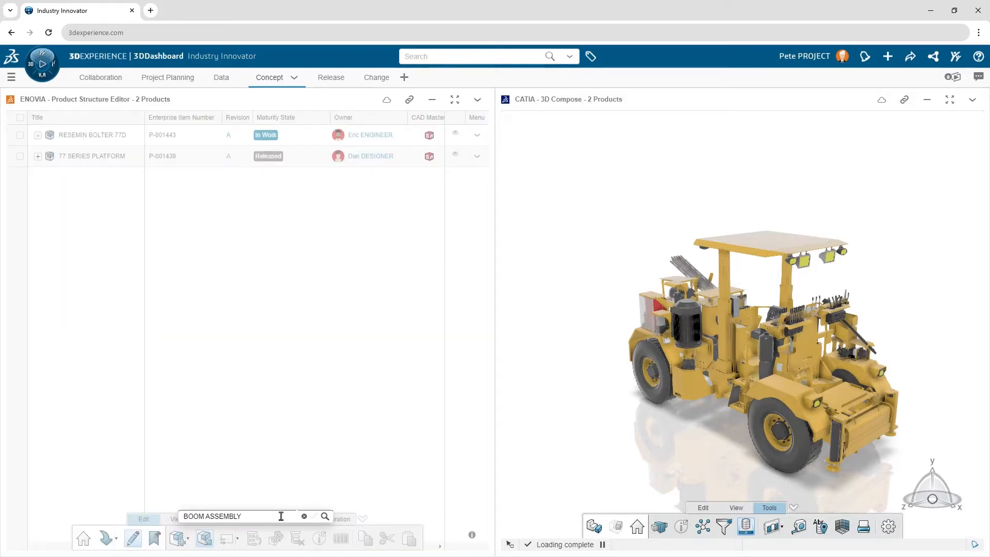
{"action": "left_click", "coordinate": [324, 516]}
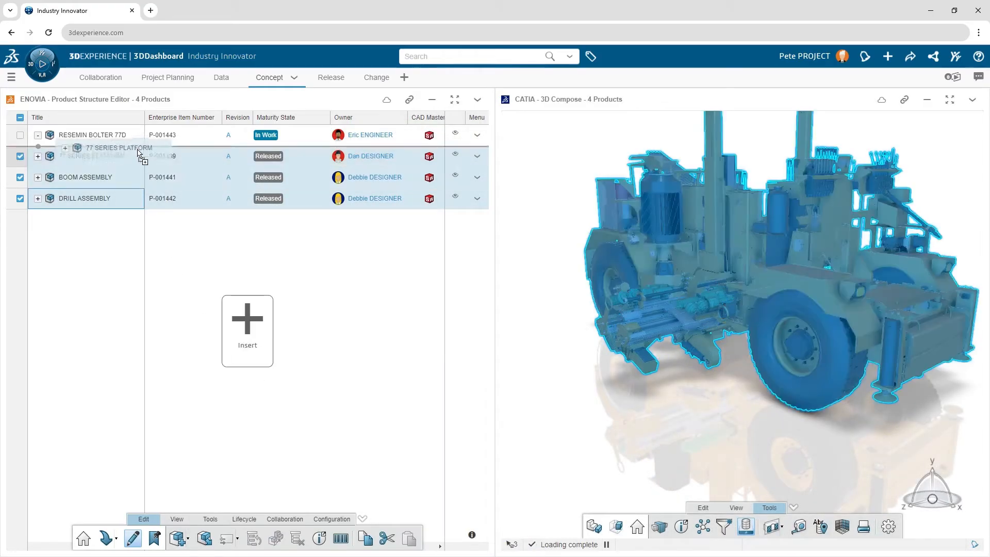
- Move 77 Series Platform, Boom Assembly and Drill Assembly under RESEMIN BOLTER 77D and confirm the move
{"action": "left_click_drag", "start_coordinate": [137, 156], "coordinate": [92, 134]}
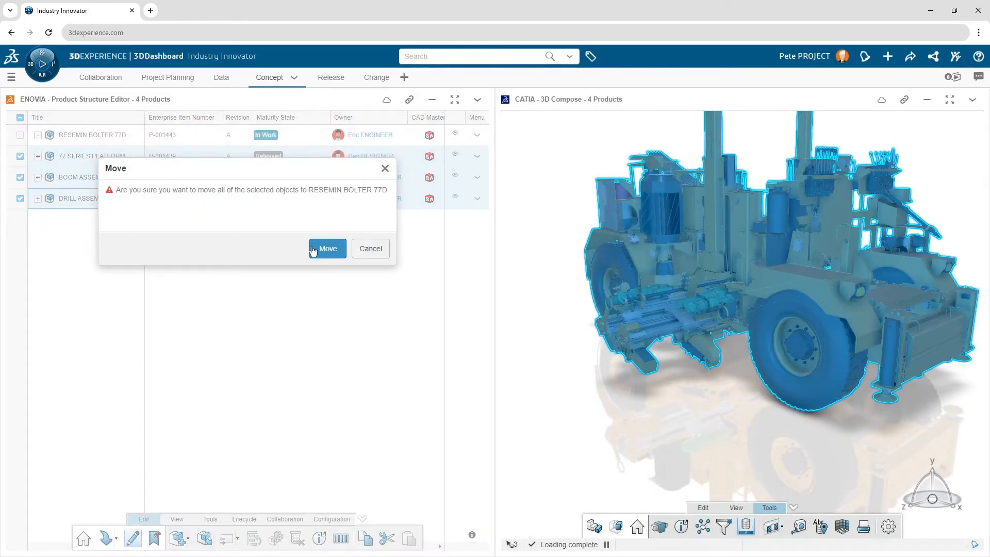
{"action": "left_click", "coordinate": [326, 249]}
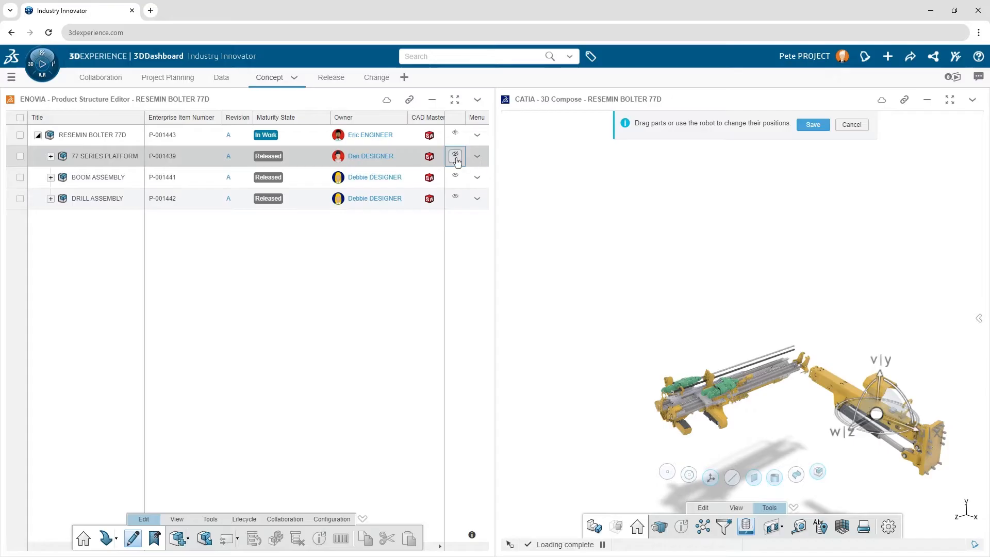
- Show the platform, position the boom and drill at its front, and save their new positions
{"action": "left_click", "coordinate": [454, 156]}
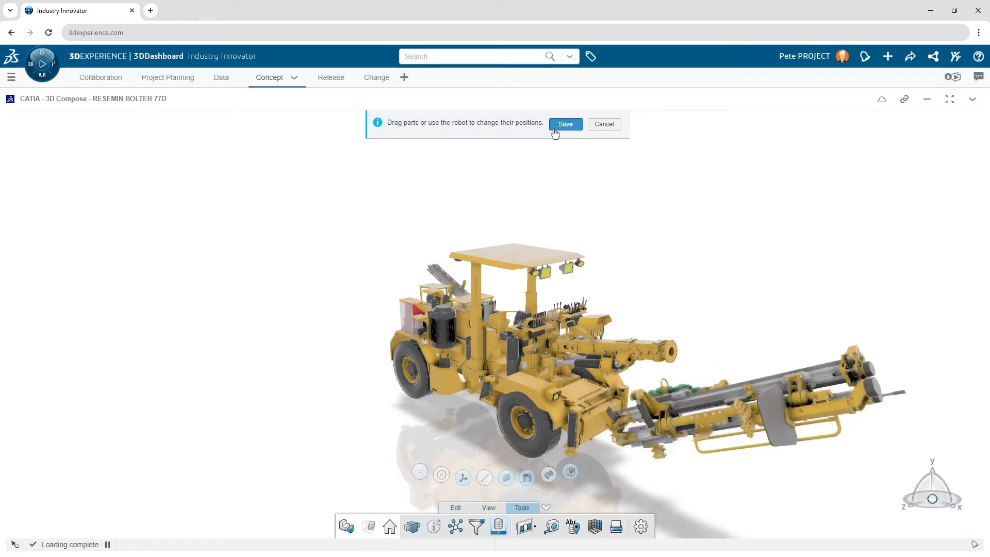
{"action": "left_click", "coordinate": [565, 123]}
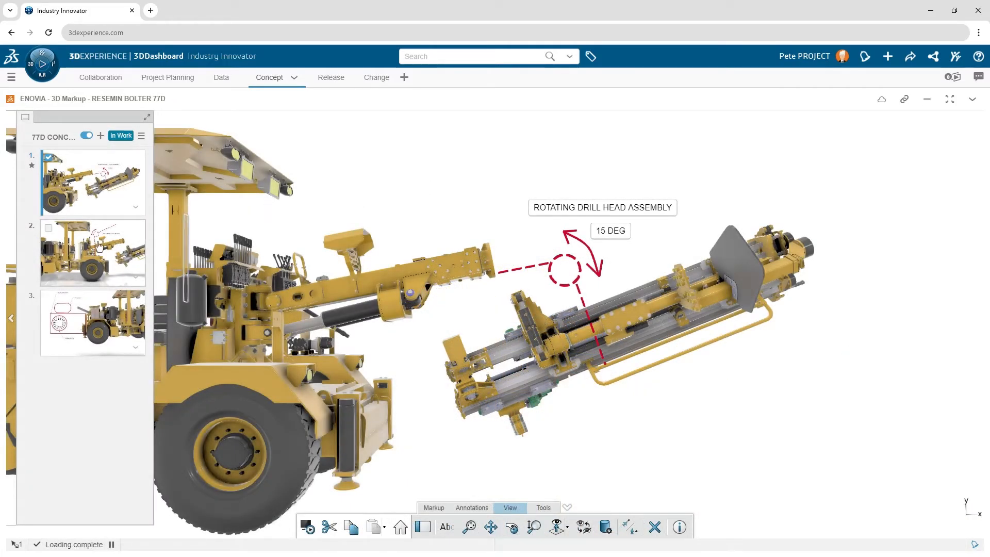
- Review the auxiliary boom markup slide and return to the Product Structure Editor
{"action": "left_click", "coordinate": [93, 252]}
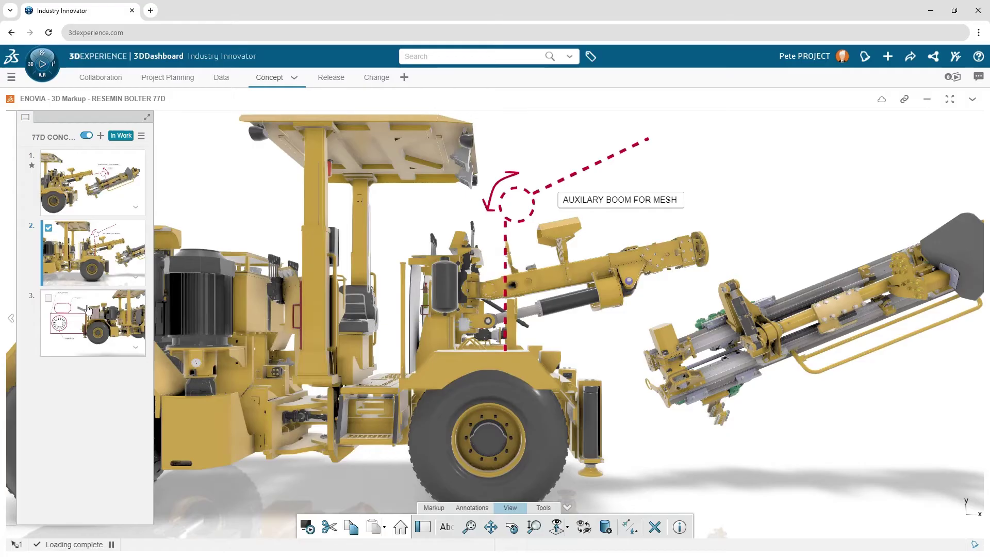
{"action": "left_click", "coordinate": [93, 322]}
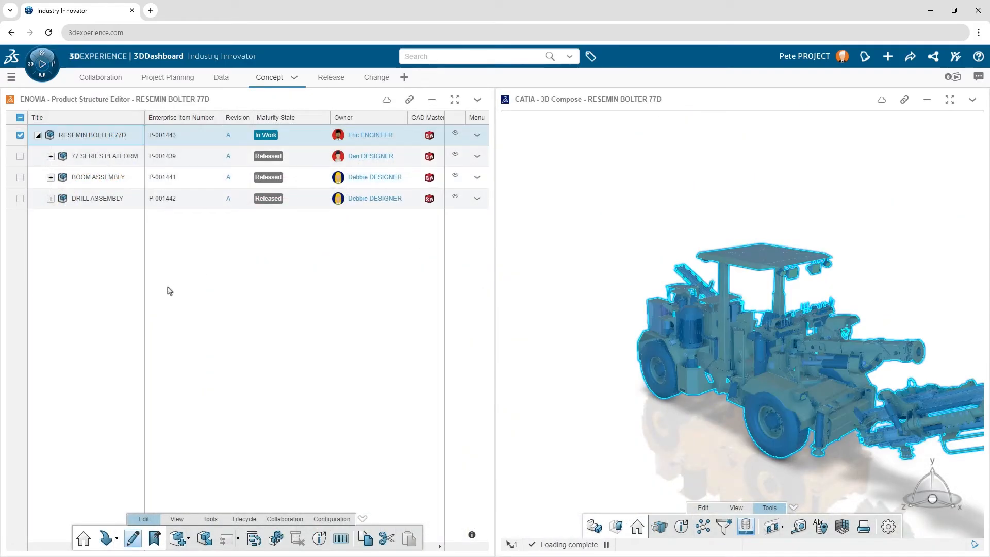
- Create a new product ROTATING UNIT from the SOLIDWORKS Default Assembly template and select it
{"action": "left_click", "coordinate": [178, 539]}
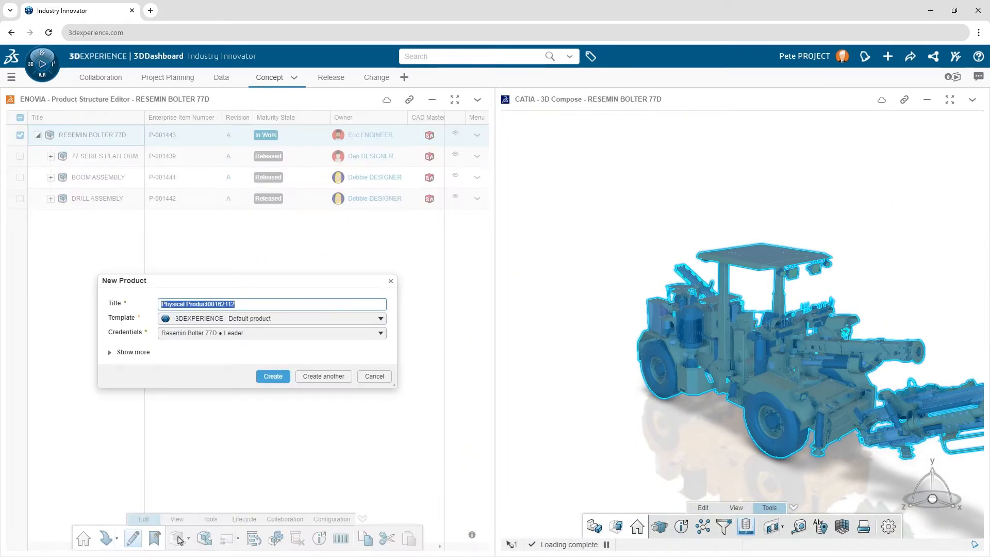
{"action": "type", "text": "ROTATING UNIT"}
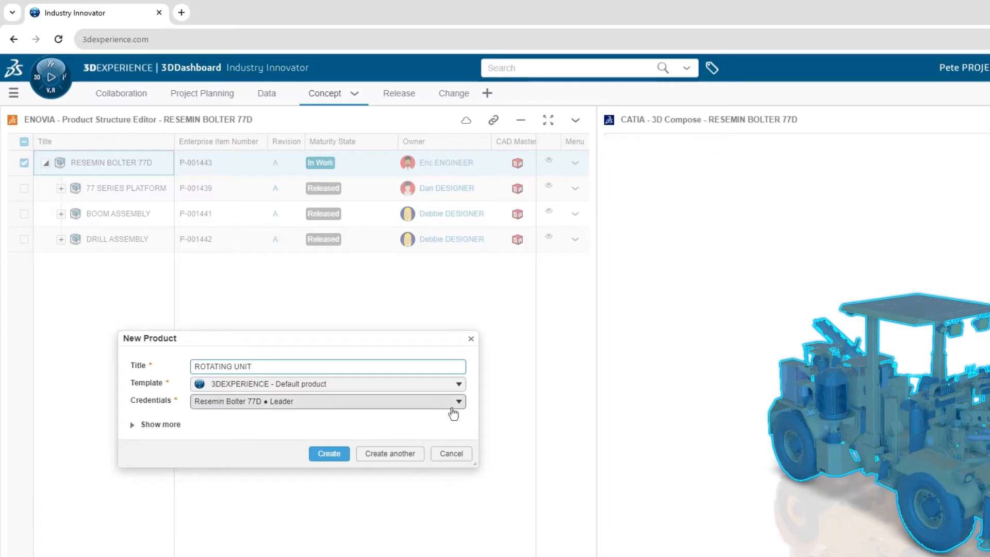
{"action": "left_click", "coordinate": [456, 382]}
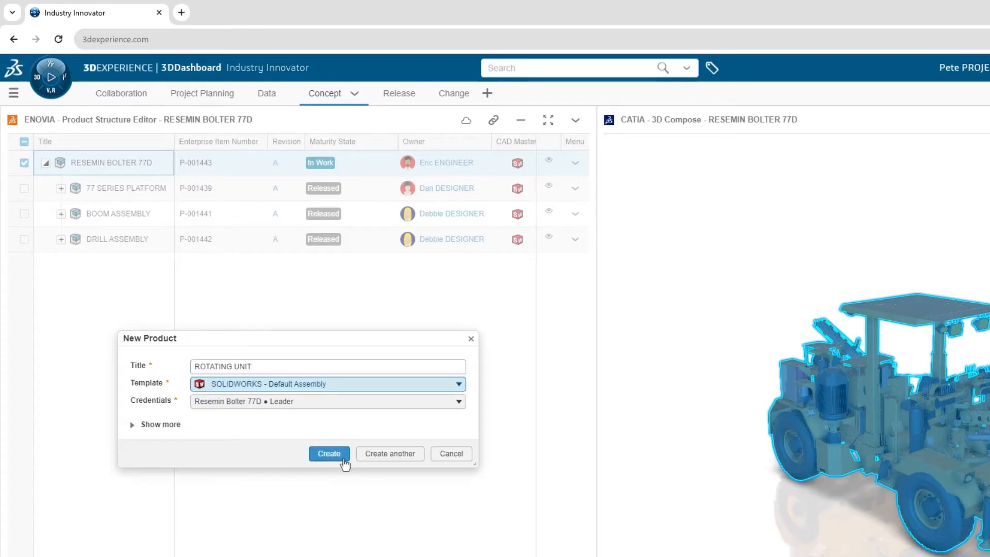
{"action": "left_click", "coordinate": [328, 454]}
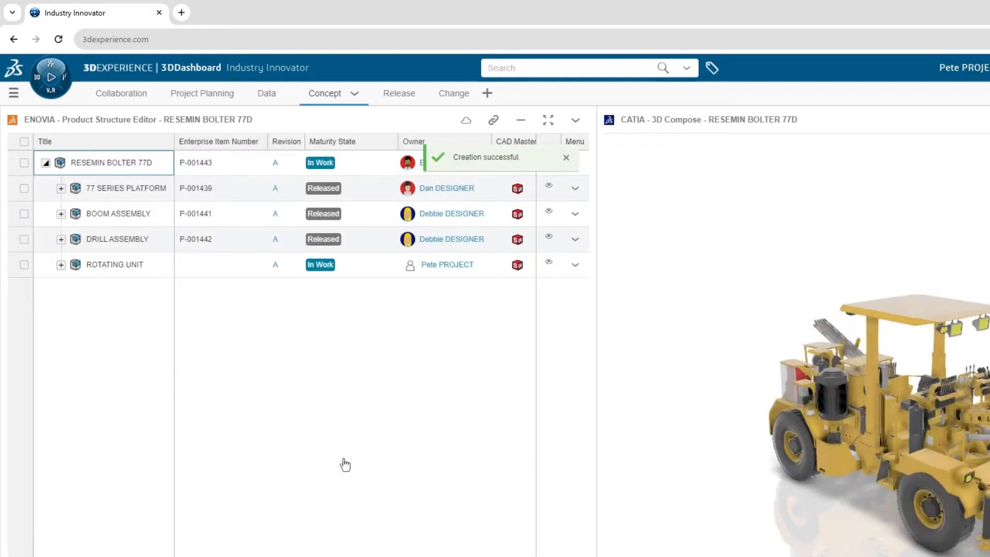
{"action": "left_click", "coordinate": [22, 264]}
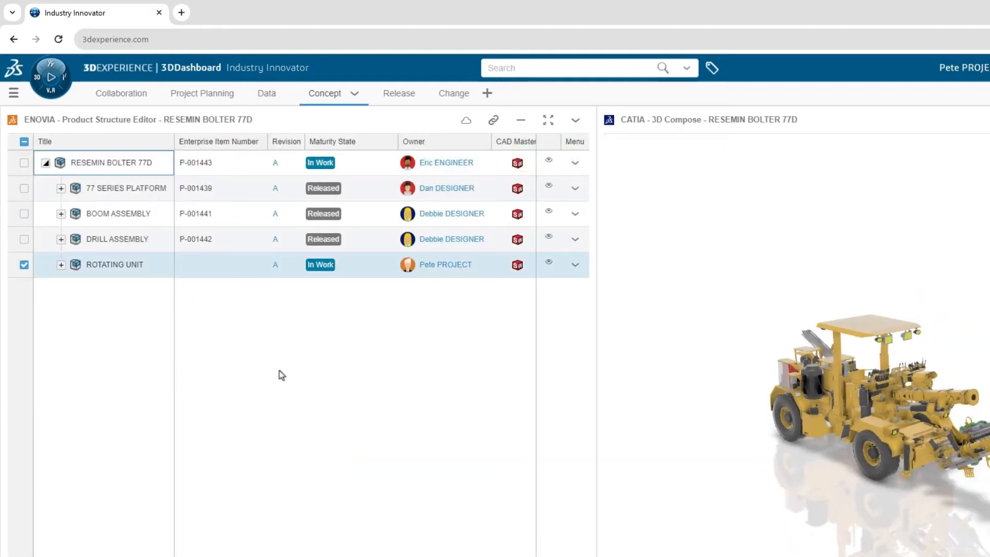
- Give ROTATING UNIT a P-XXXXXX enterprise item number and change its owner to ERIC ENGINEER
{"action": "left_click", "coordinate": [221, 264]}
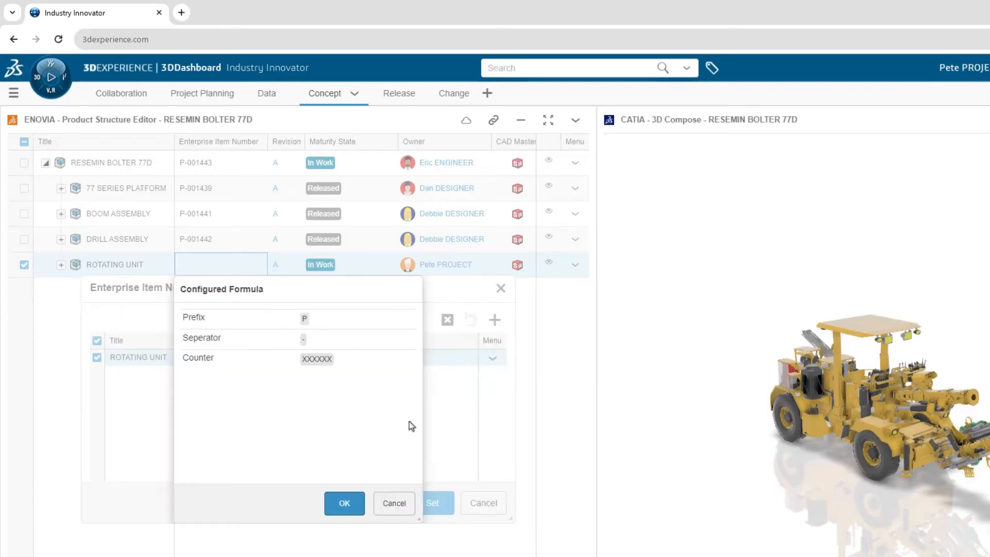
{"action": "left_click", "coordinate": [344, 504]}
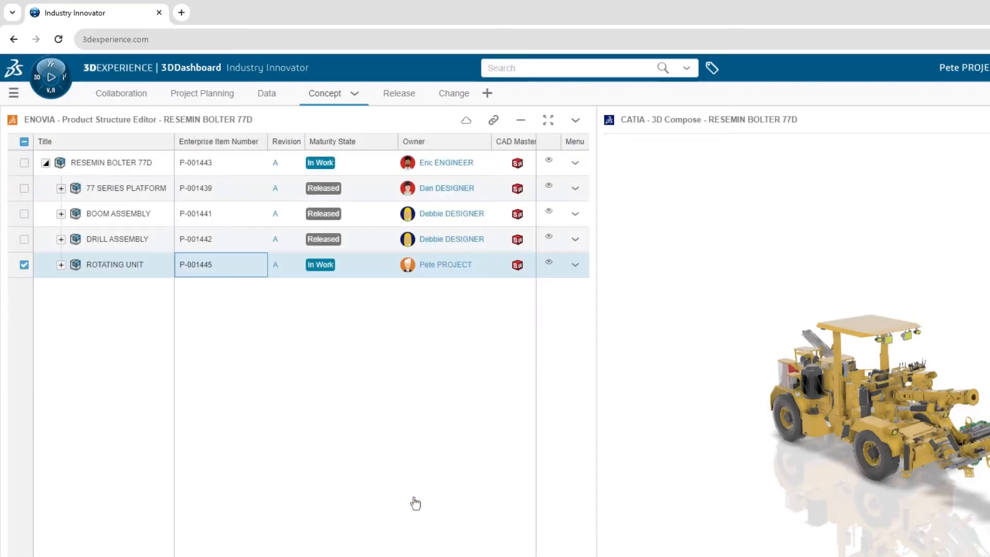
{"action": "left_click", "coordinate": [446, 264]}
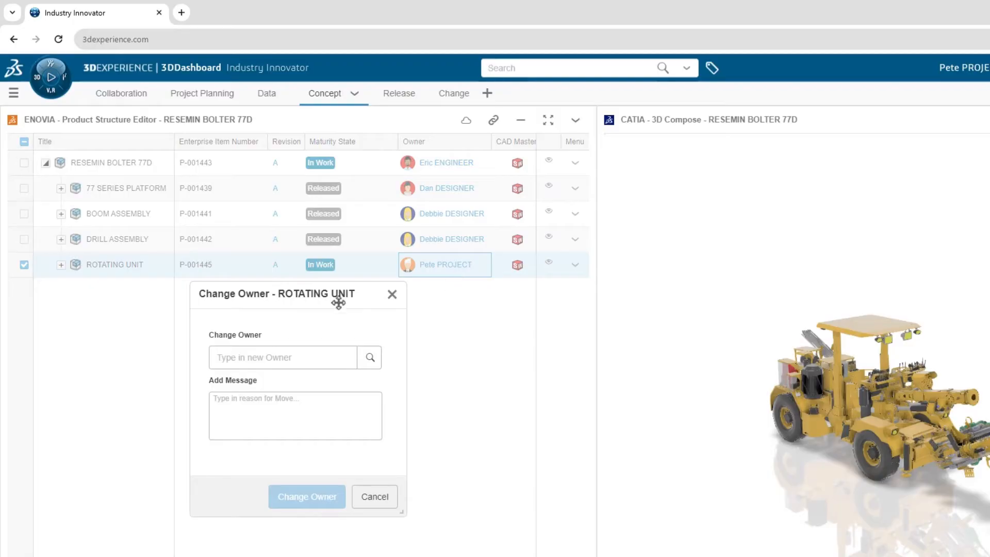
{"action": "type", "text": "ERIC ENGINEER"}
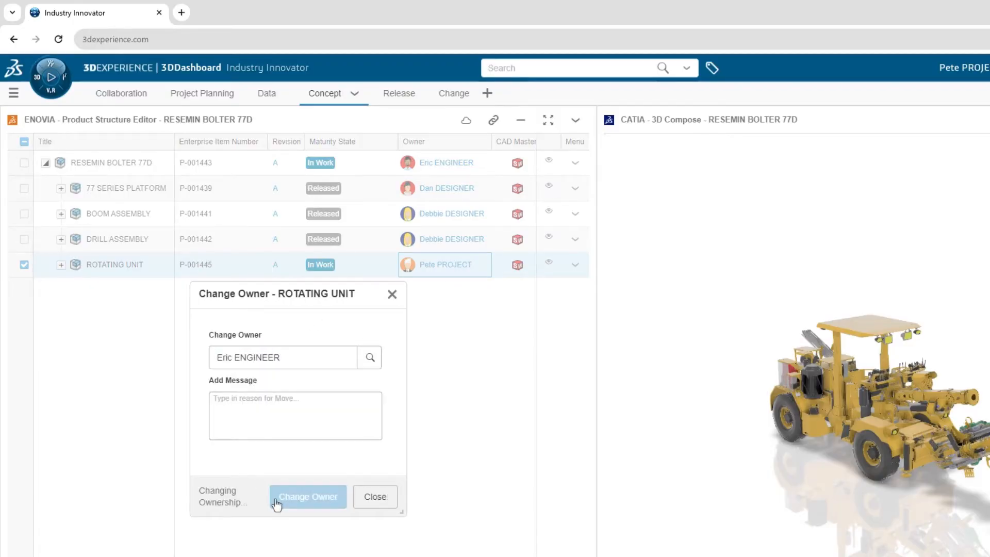
- Insert ROTATING UNIT into the bolter structure and dismiss the Success report
{"action": "left_click", "coordinate": [309, 496]}
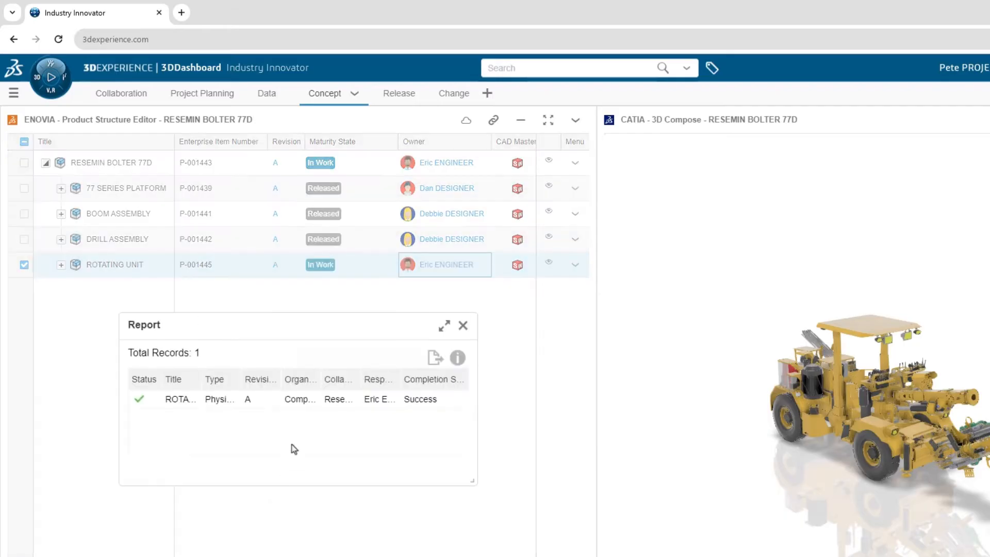
{"action": "left_click", "coordinate": [464, 325]}
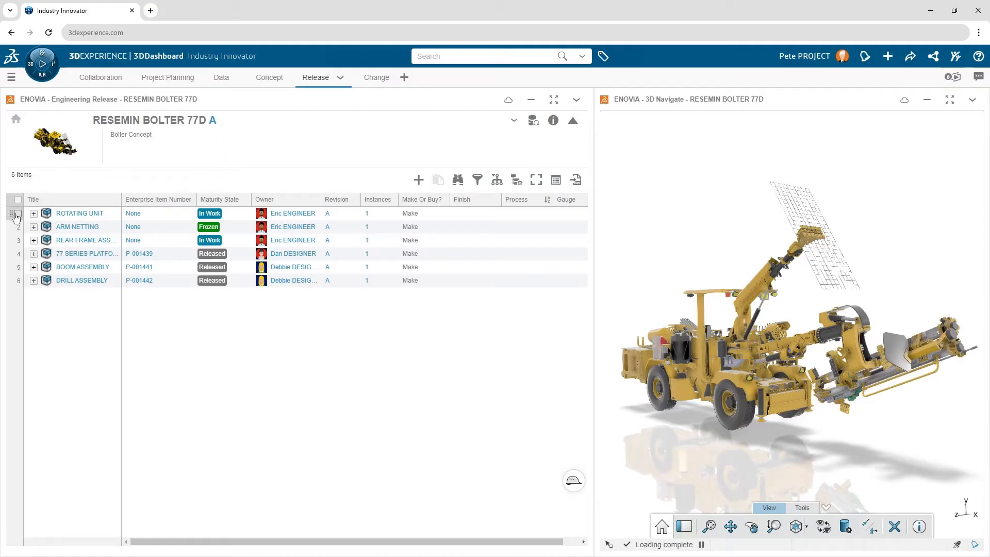
- Select the ROTATING UNIT row and switch the display mode to Product Leaves
{"action": "left_click", "coordinate": [16, 213]}
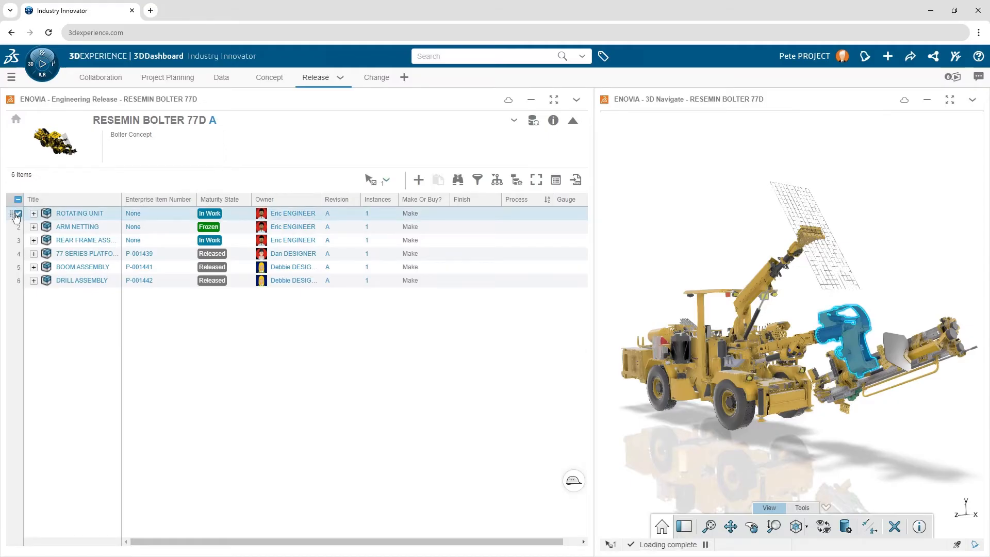
{"action": "left_click", "coordinate": [16, 212]}
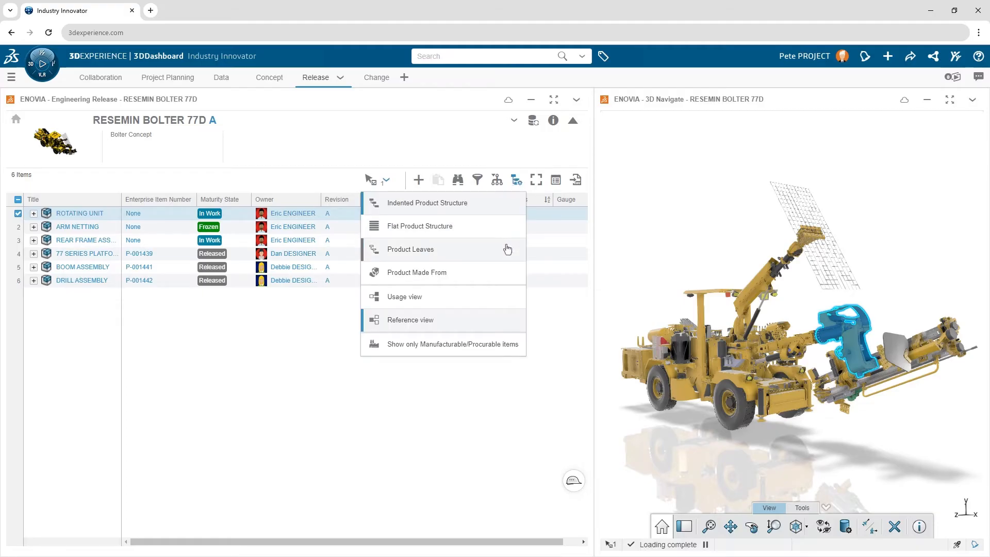
{"action": "left_click", "coordinate": [410, 248]}
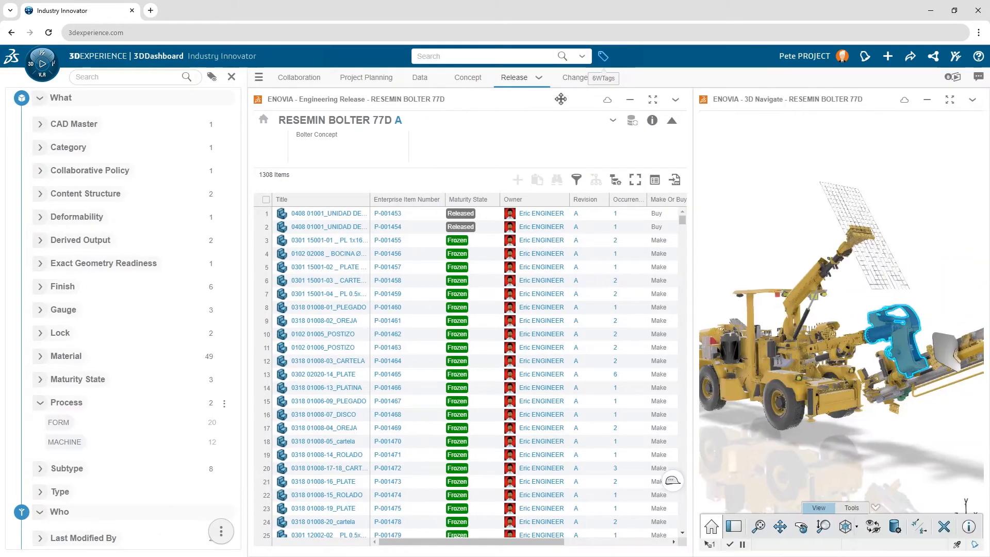
- Filter the leaf parts to the FORM process in 6W Tags and close the tag panel
{"action": "left_click", "coordinate": [57, 423]}
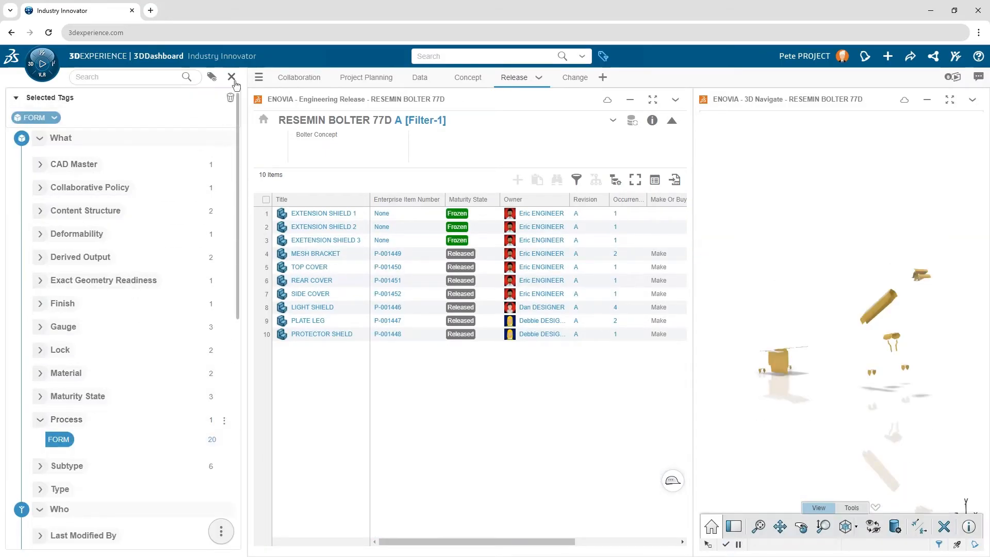
{"action": "left_click", "coordinate": [231, 76]}
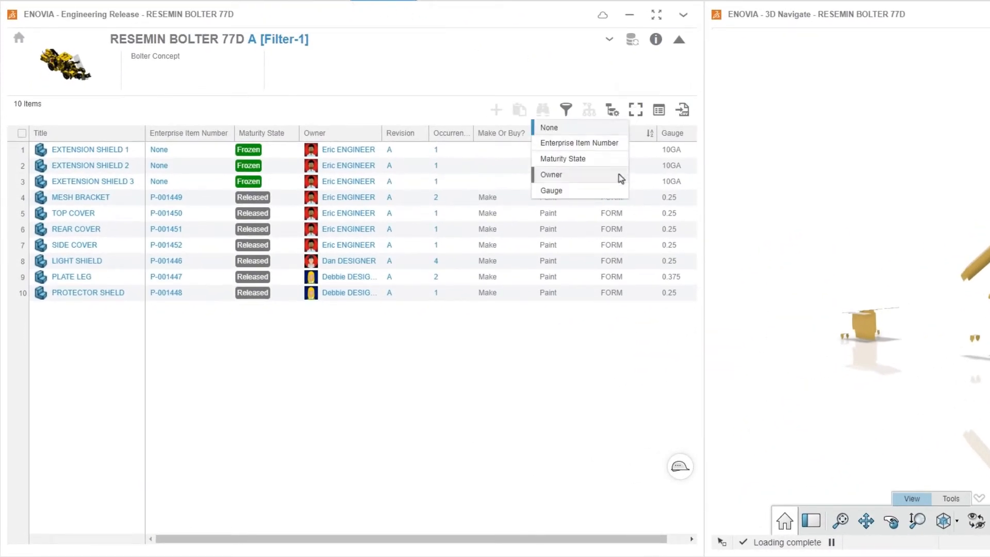
- Group parts by Gauge and save Finish=Paint and MakeOrBuy=Make on the 10GA extension shields
{"action": "left_click", "coordinate": [552, 190]}
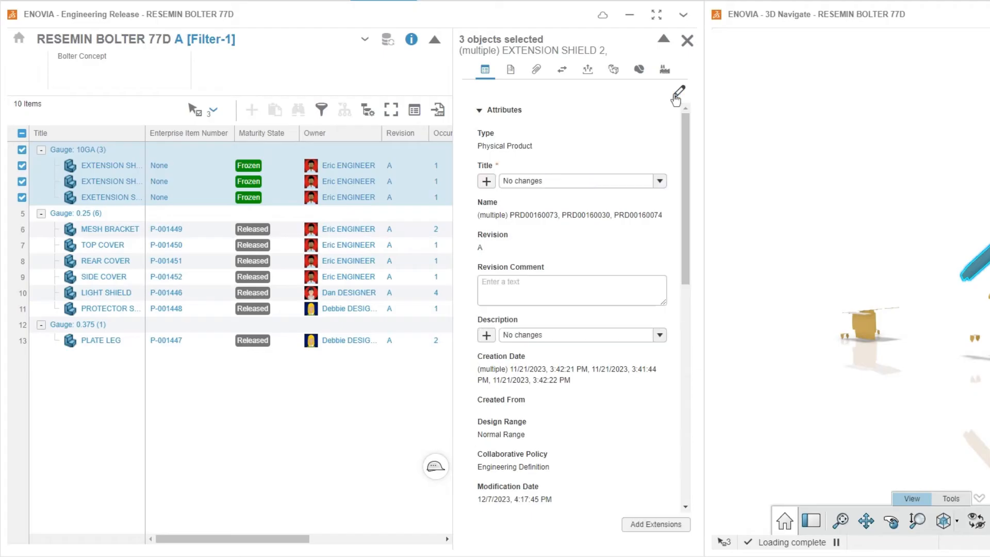
{"action": "scroll", "scroll_direction": "down", "scroll_amount": 3}
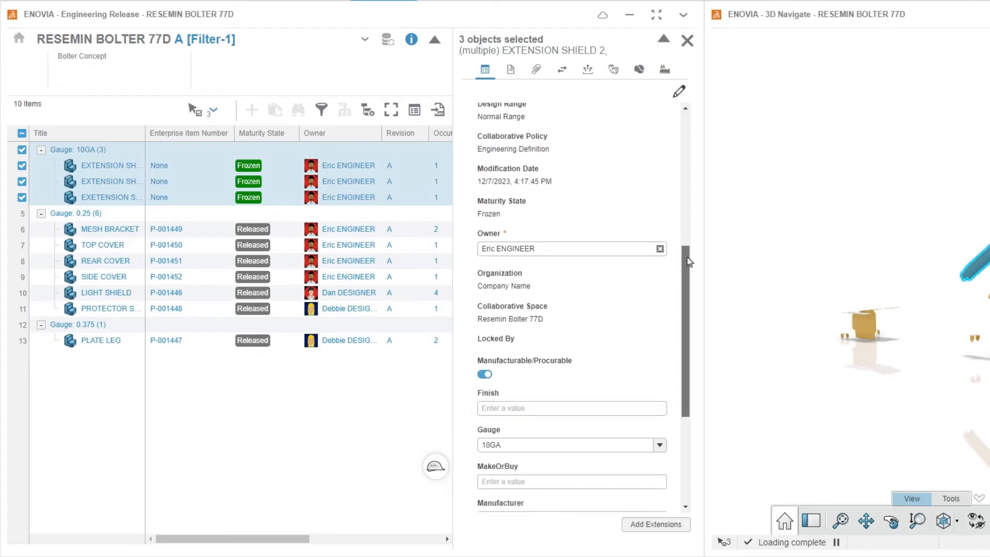
{"action": "type", "text": "Paint"}
{"action": "left_click", "coordinate": [572, 481]}
{"action": "type", "text": "Make"}
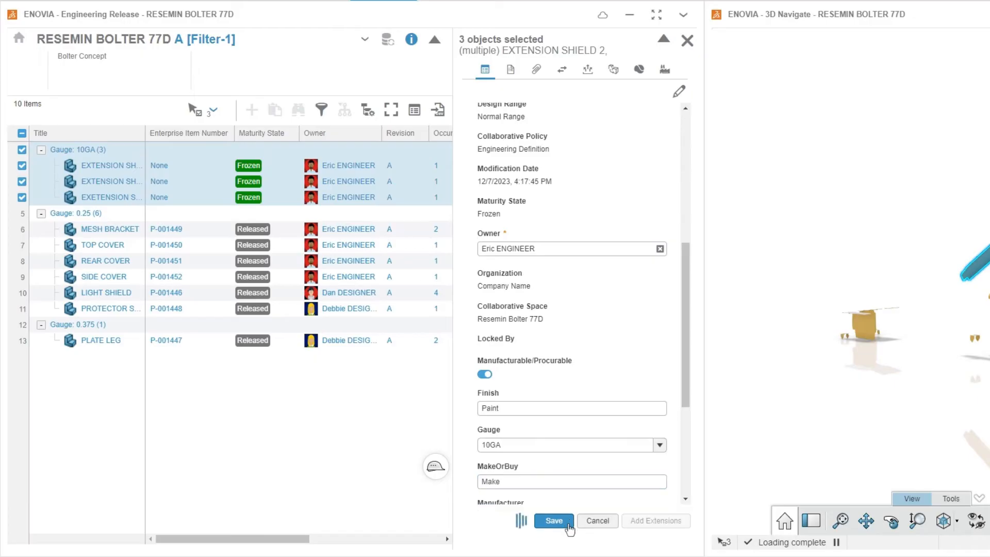
{"action": "left_click", "coordinate": [553, 521]}
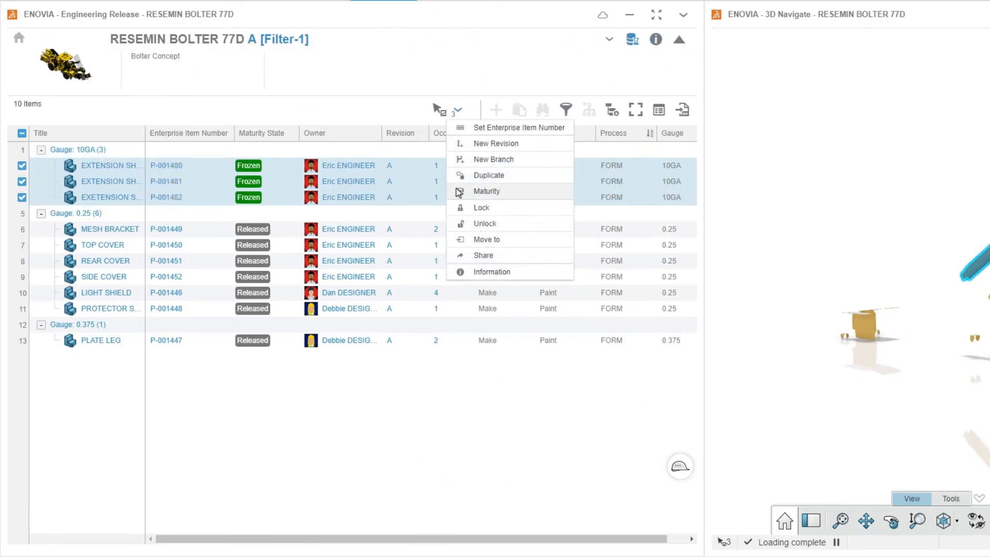
- Change maturity of the three 10GA extension shields from Frozen to Released and confirm
{"action": "left_click", "coordinate": [487, 192]}
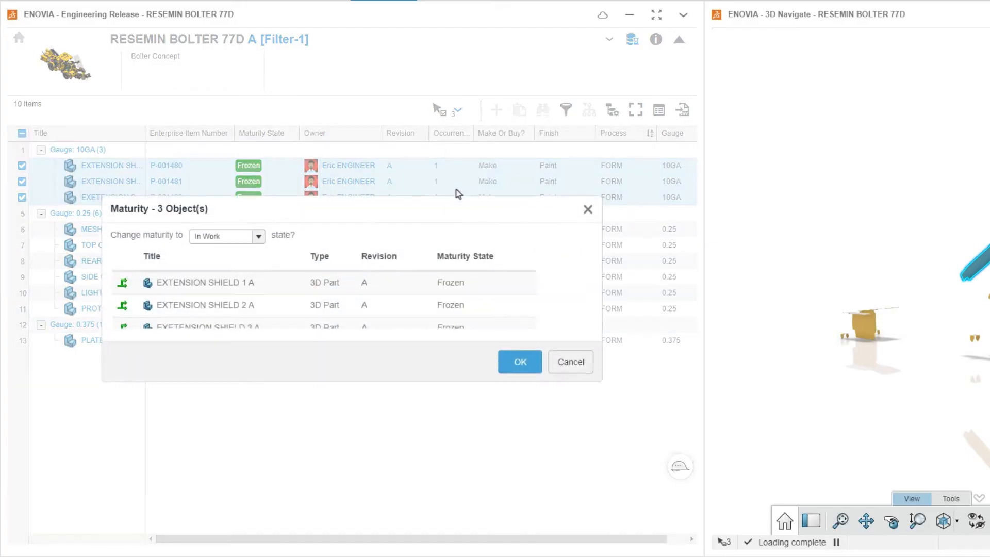
{"action": "left_click", "coordinate": [258, 235]}
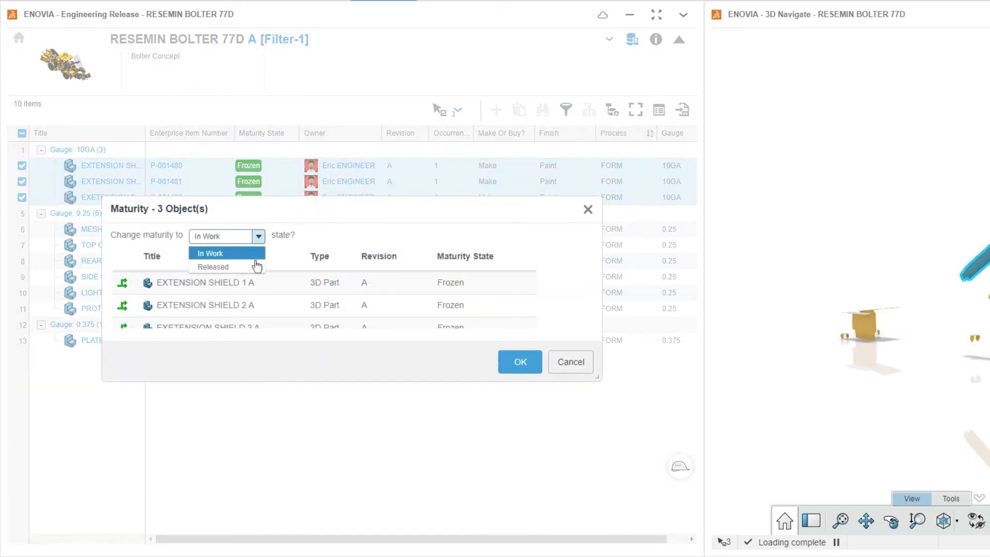
{"action": "left_click", "coordinate": [212, 266]}
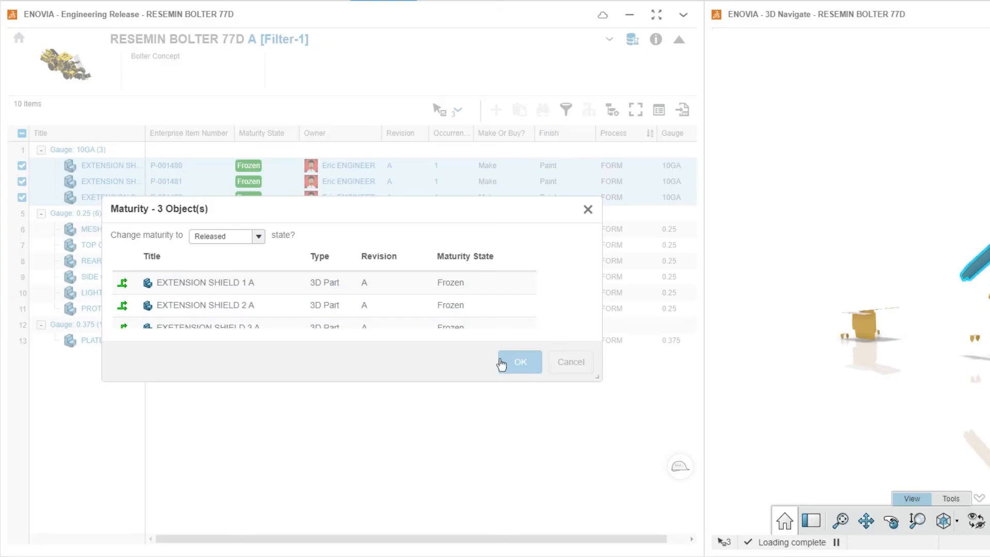
{"action": "left_click", "coordinate": [519, 362]}
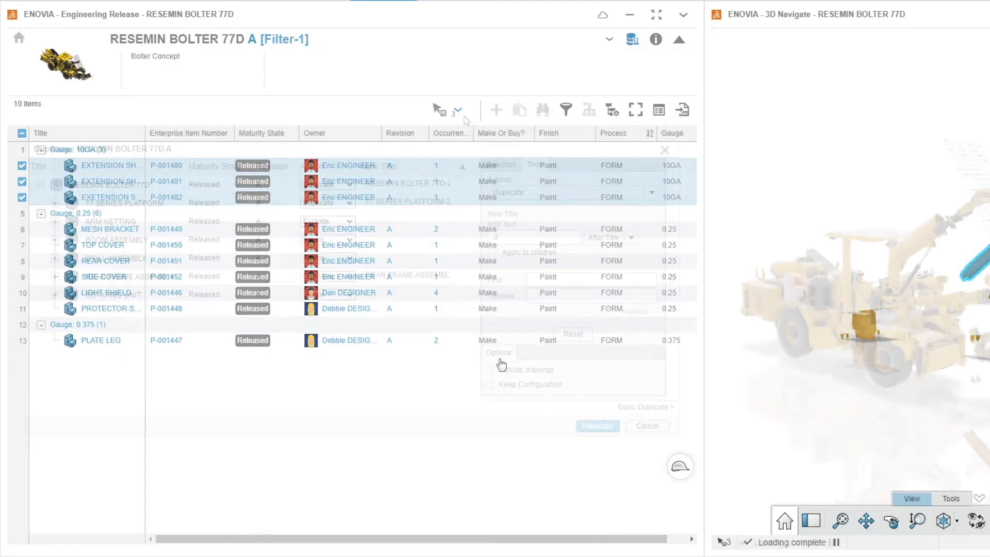
- Run Duplicate on the root to create the RESEMIN BOLTER 77D -2 copy
{"action": "left_click", "coordinate": [327, 202]}
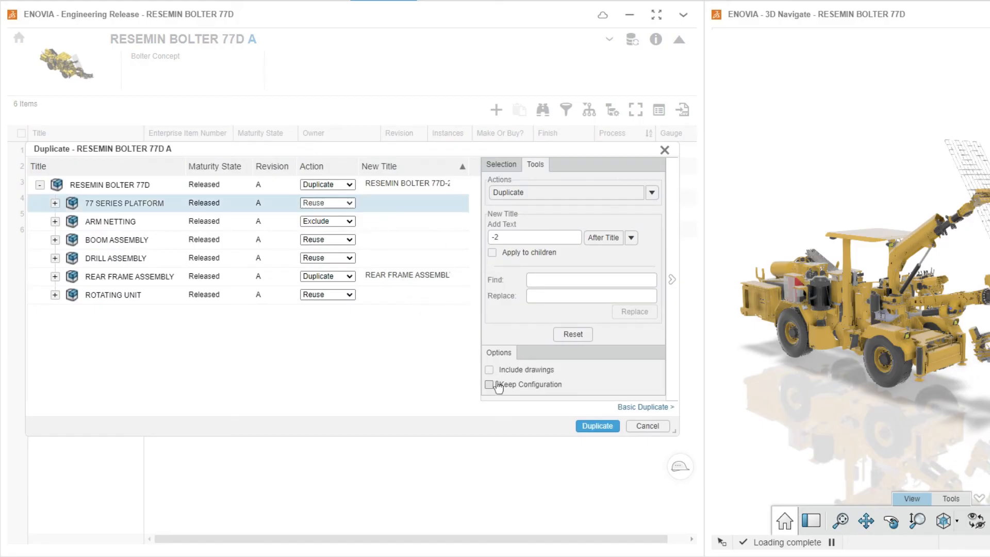
{"action": "left_click", "coordinate": [596, 426]}
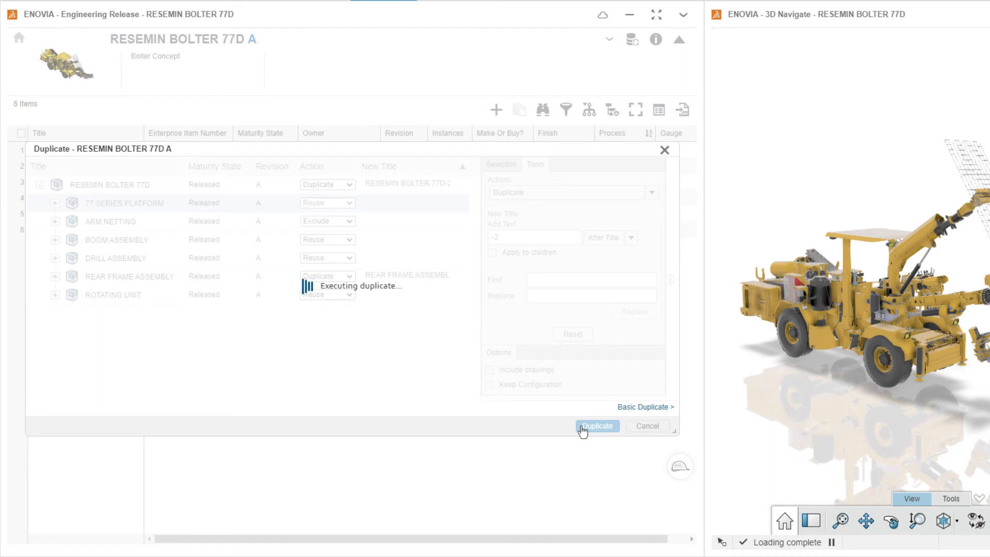
{"action": "left_click", "coordinate": [597, 426]}
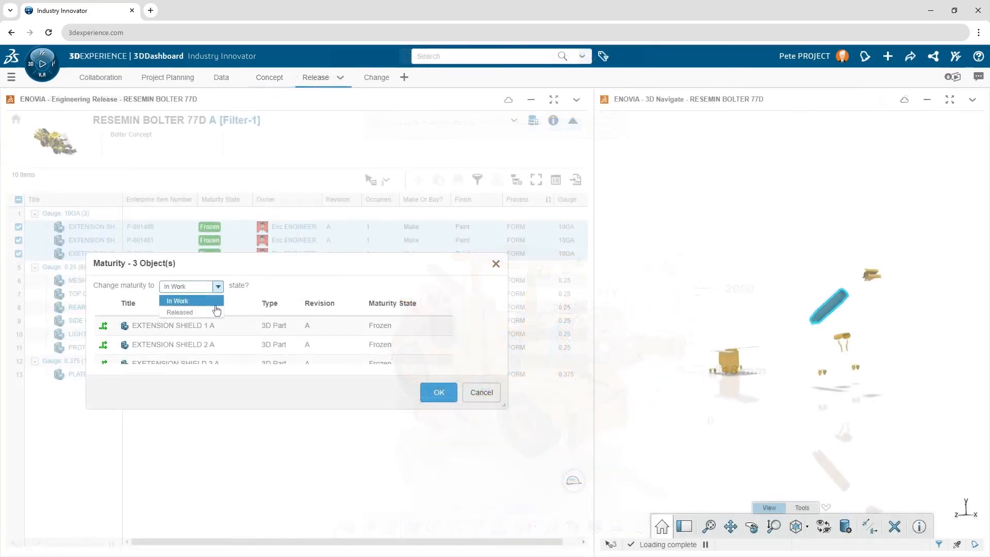
- Confirm Released so all ten FORM parts, including the shields, show Released
{"action": "left_click", "coordinate": [438, 392]}
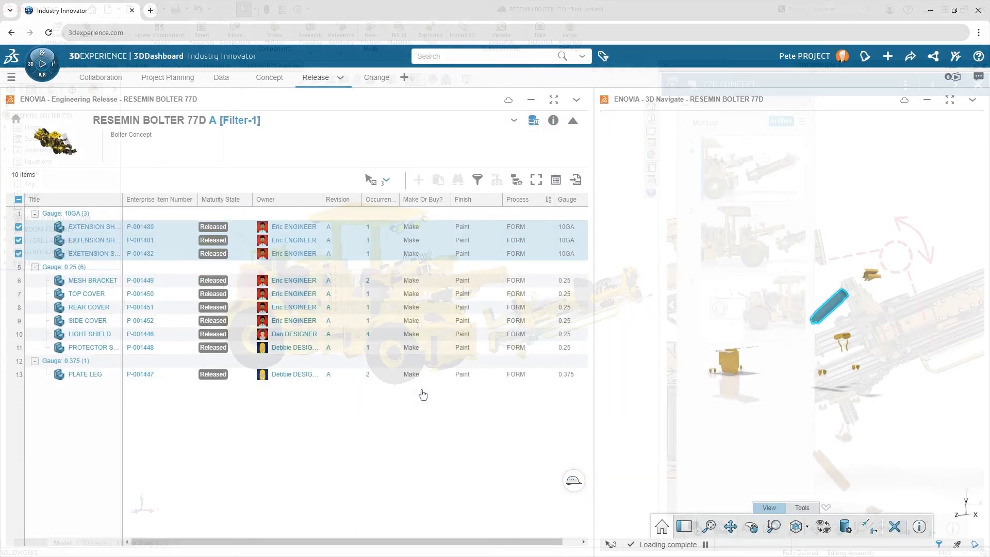